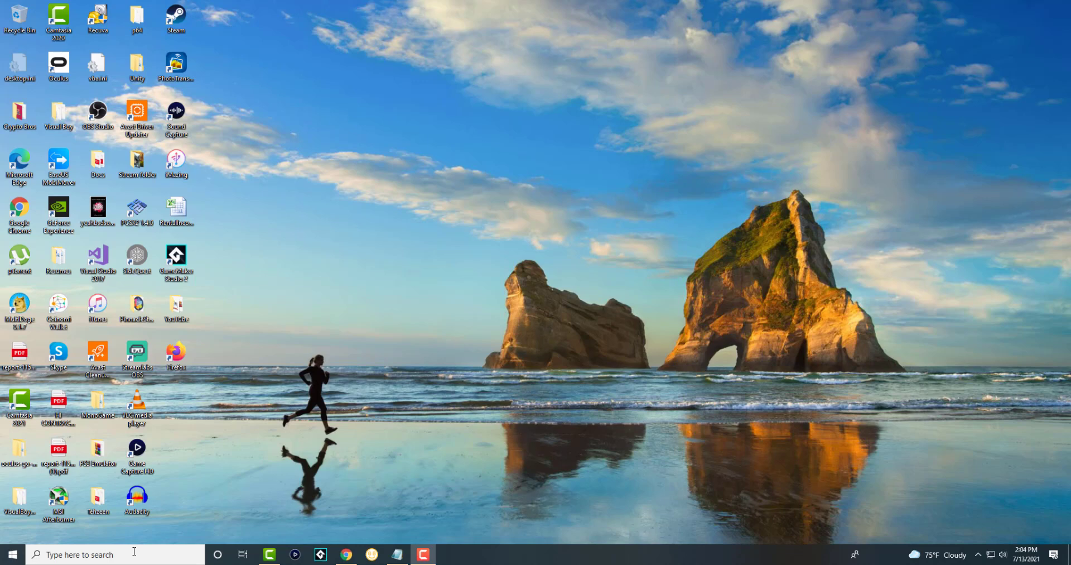
Find Command Prompt via a 'cmd' search and launch it as administrator
text(cmd)
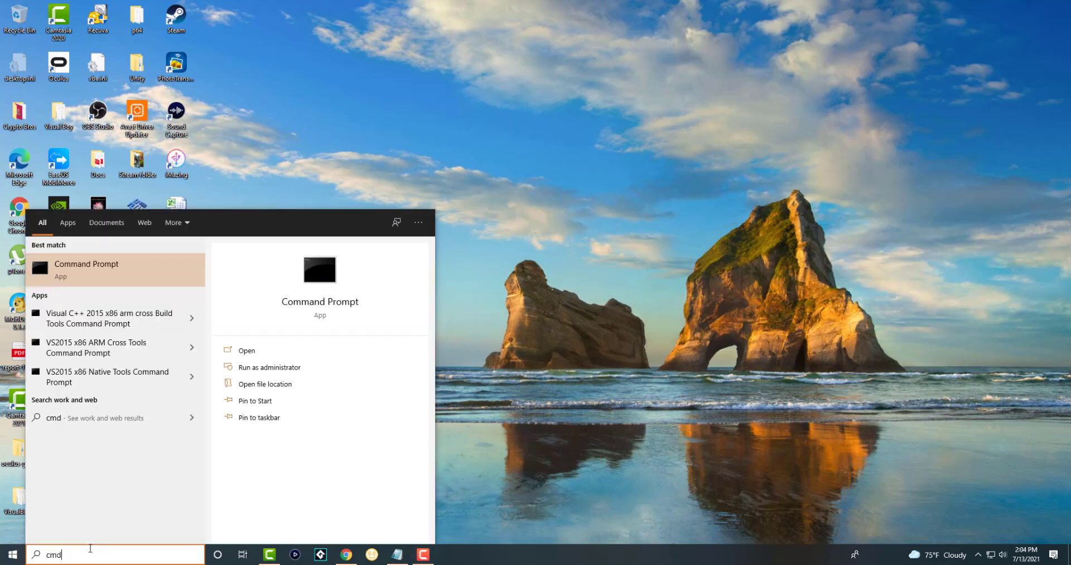
right_click(86, 269)
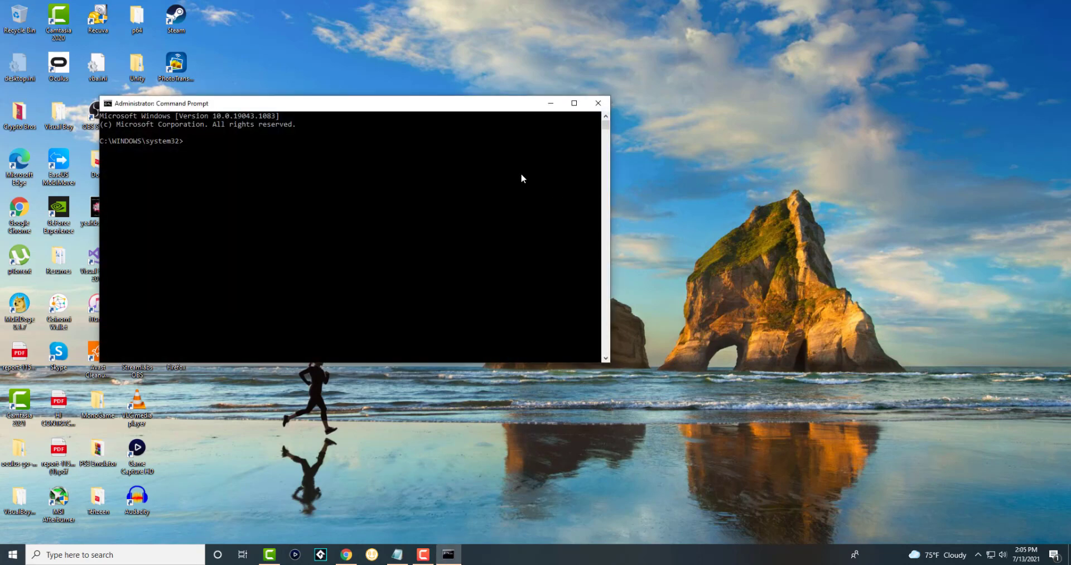
Run ipconfig /flushdns to clear the DNS resolver cache
text(ip)
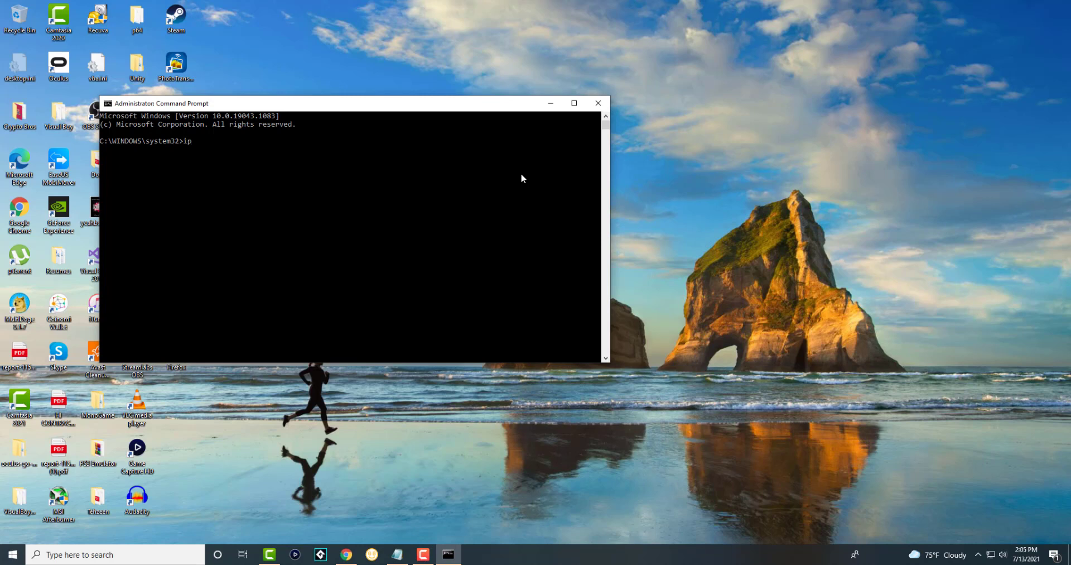
text(config)
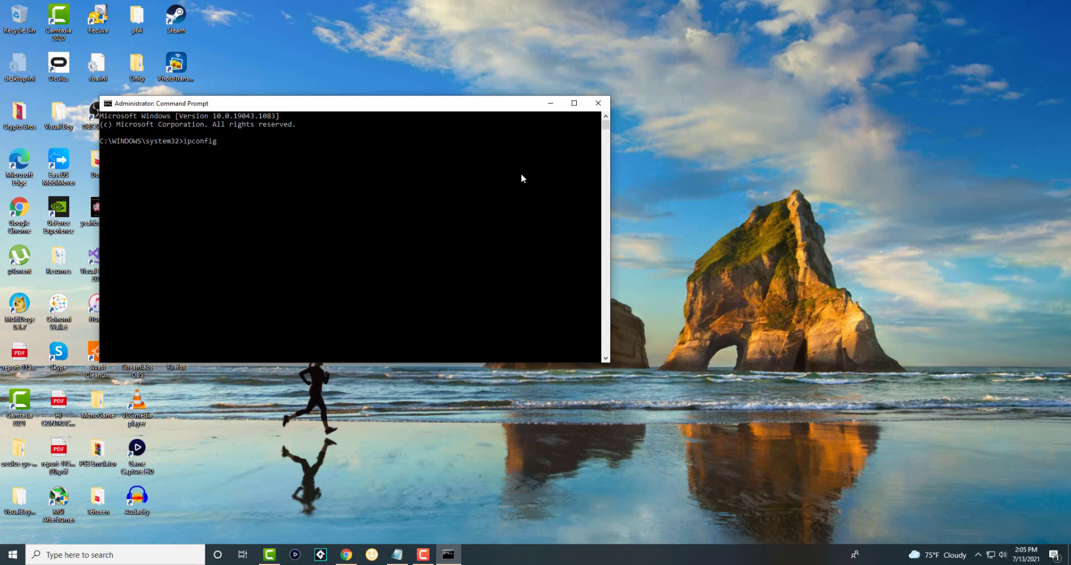
text(/flus)
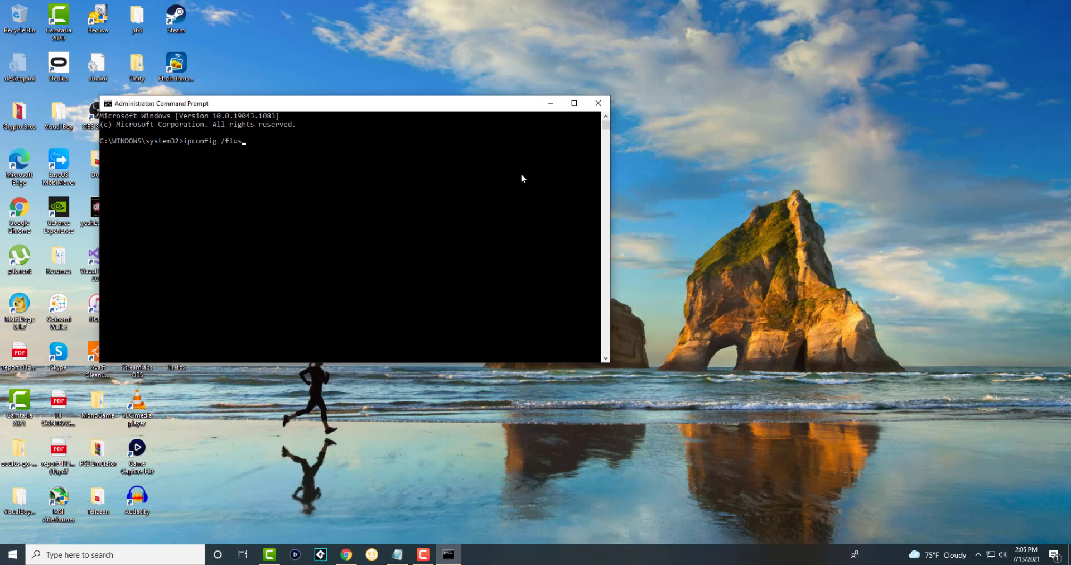
key(enter)
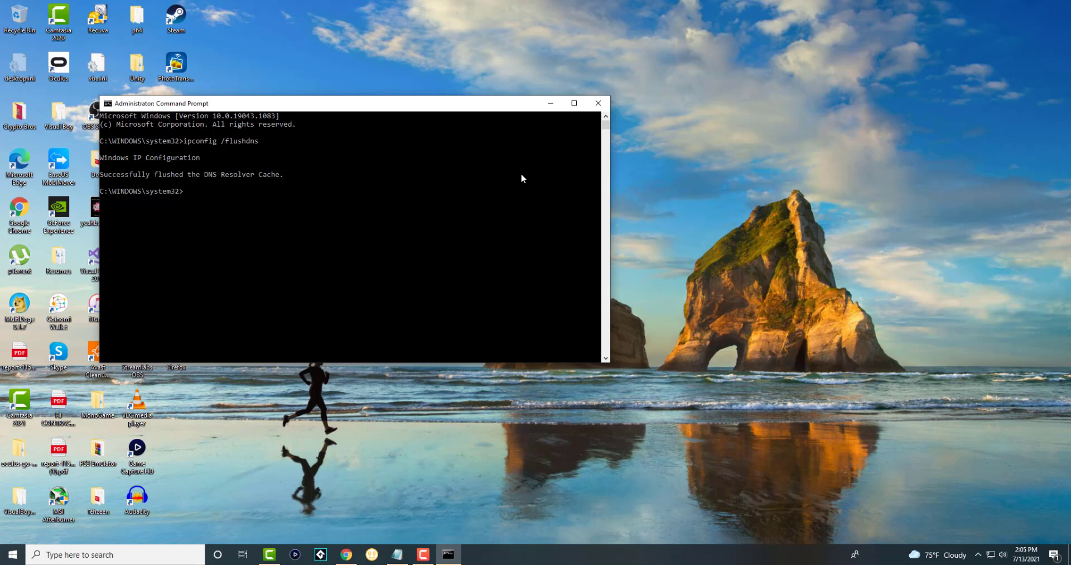
Reset the Winsock catalog with netsh, close Command Prompt, and search 'net' for network connections
text(netsh winsock reset)
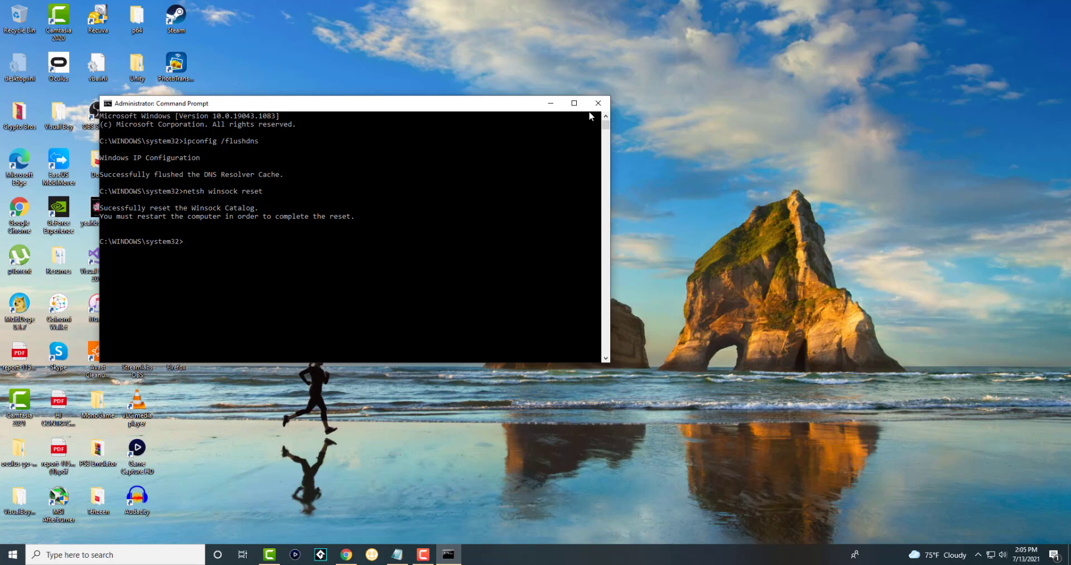
click(598, 104)
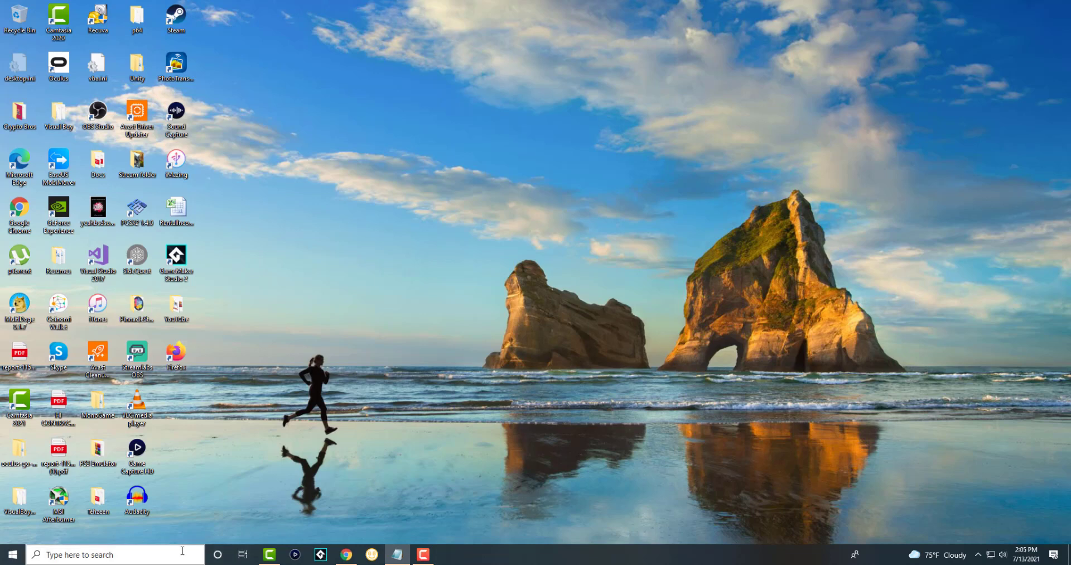
text(net)
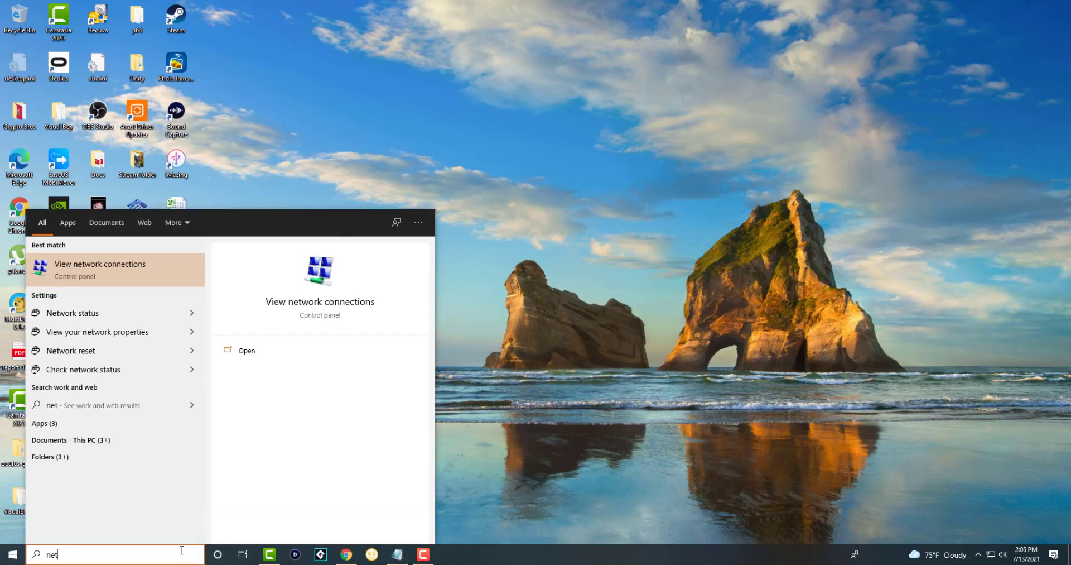
mouse_move(180, 518)
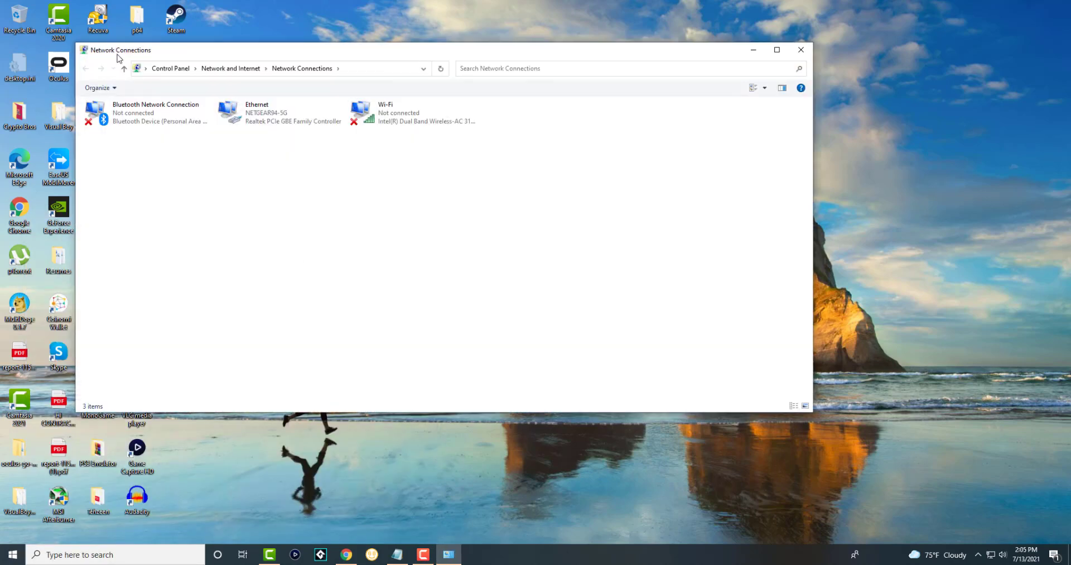
Select the Ethernet connection in Network Connections and bring up its Properties
click(280, 113)
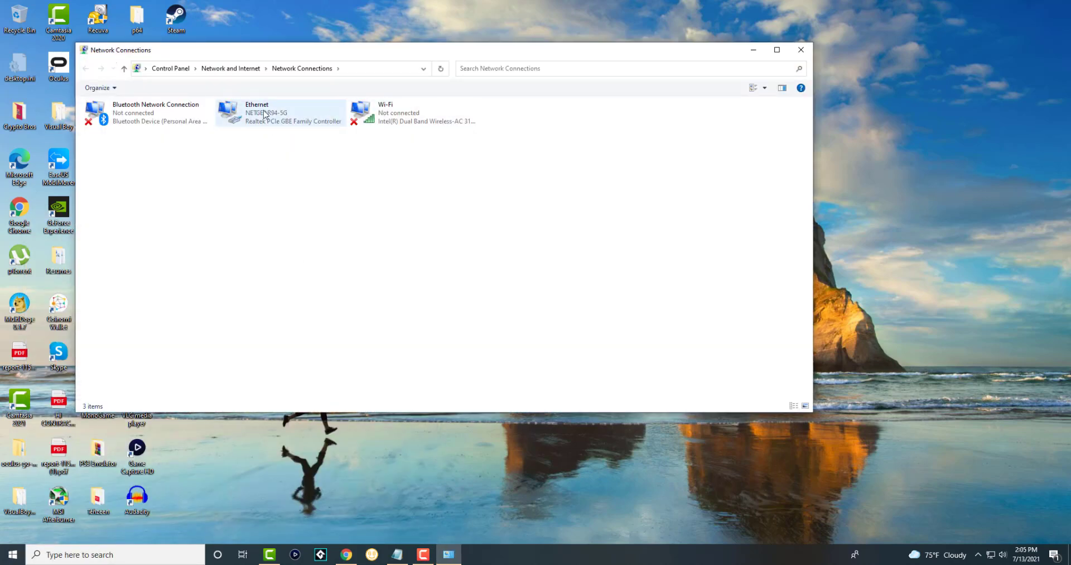
mouse_move(263, 113)
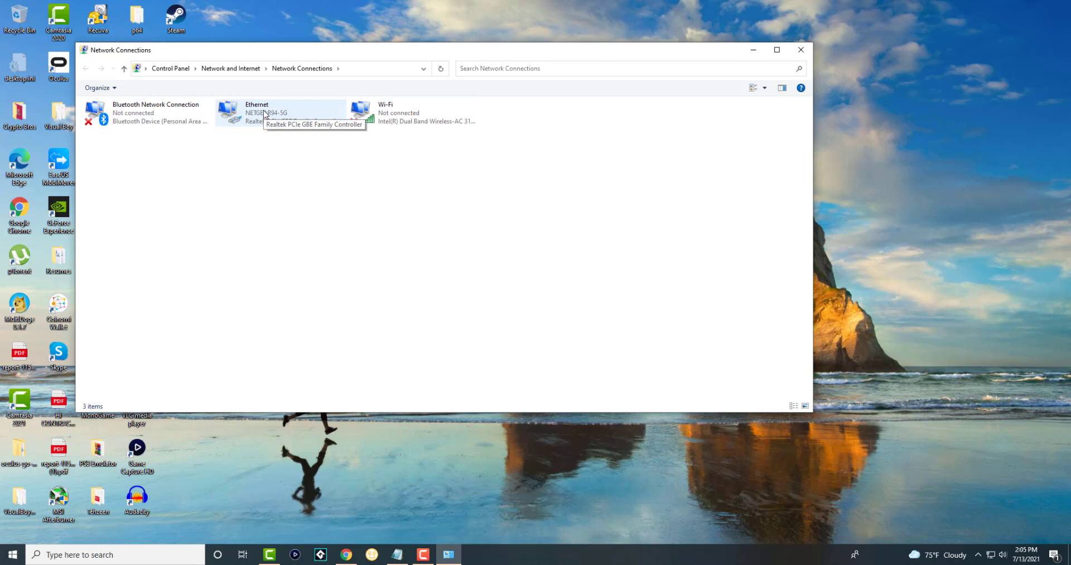
click(280, 113)
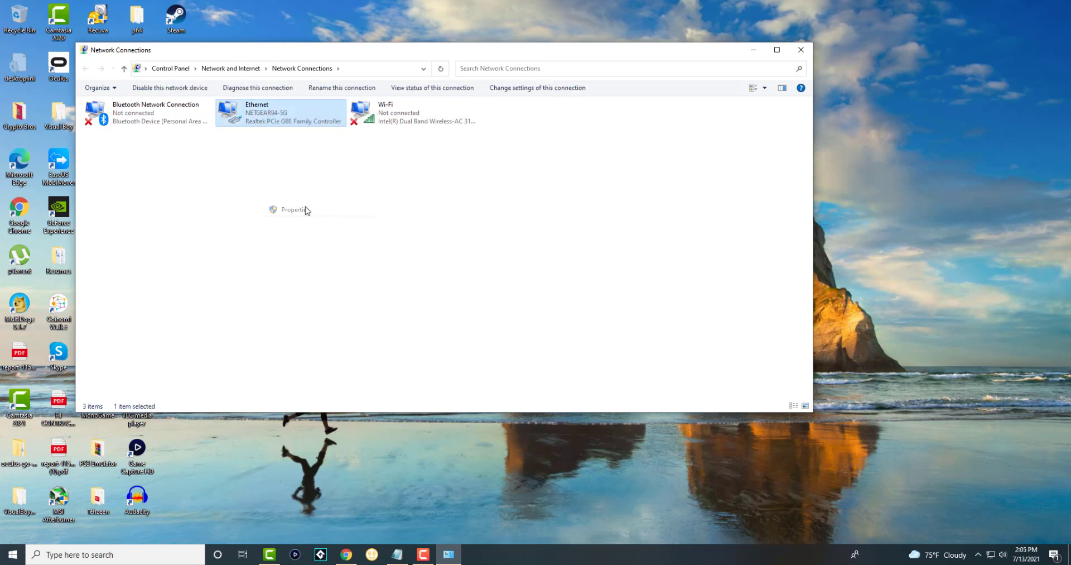
Select Internet Protocol Version 4 (TCP/IPv4) and go into its properties
click(292, 210)
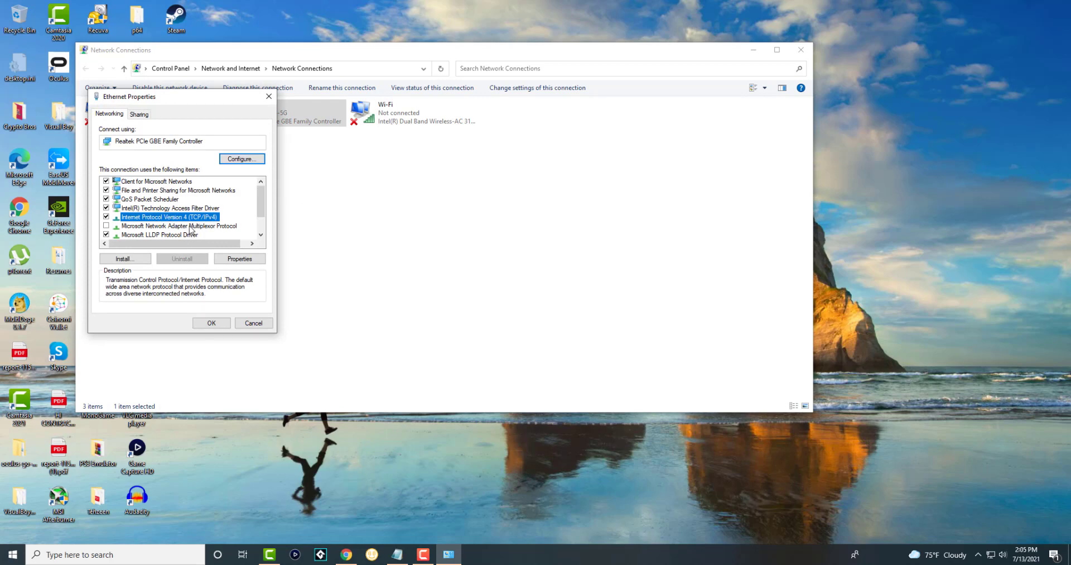
mouse_move(212, 224)
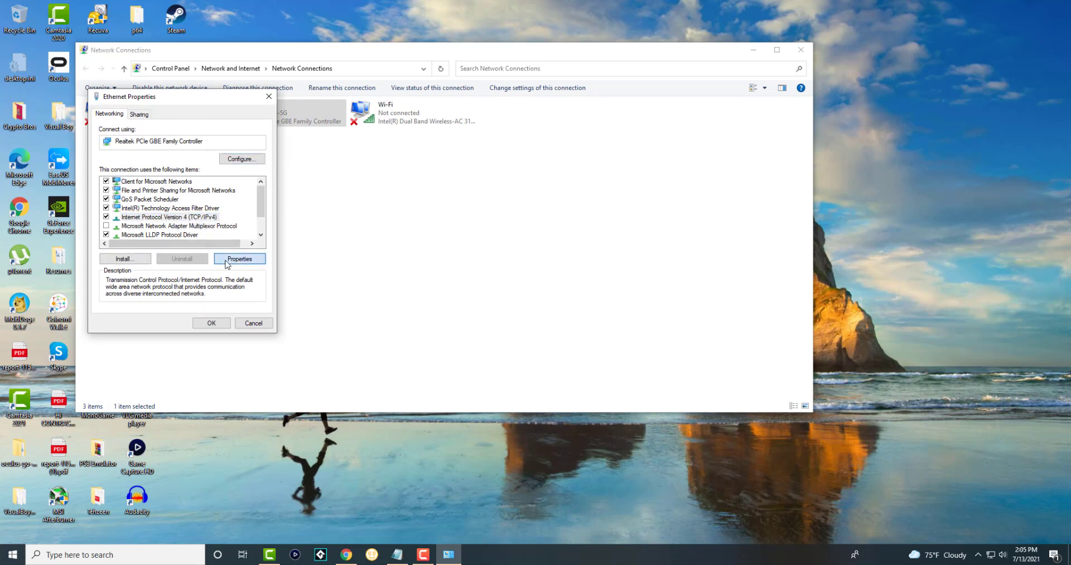
click(239, 259)
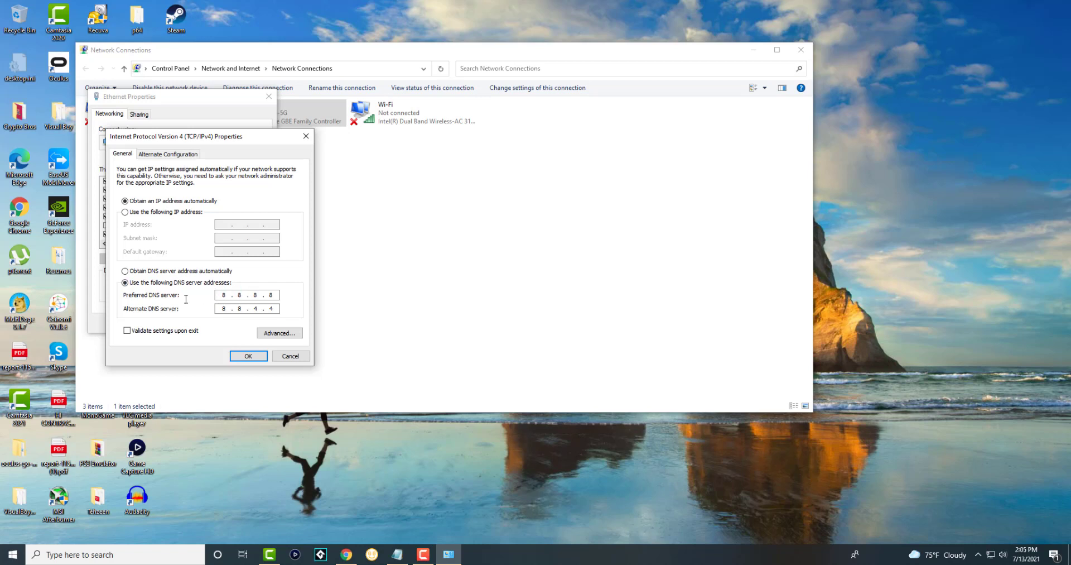
mouse_move(211, 310)
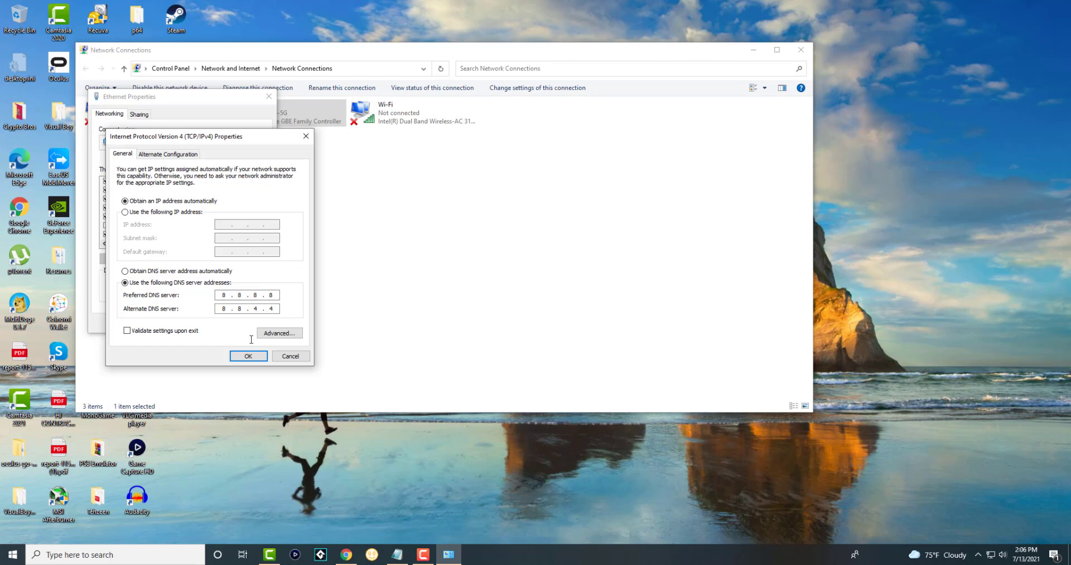
Confirm DNS servers 8.8.8.8 and 8.8.4.4 for Ethernet IPv4 with OK
click(248, 356)
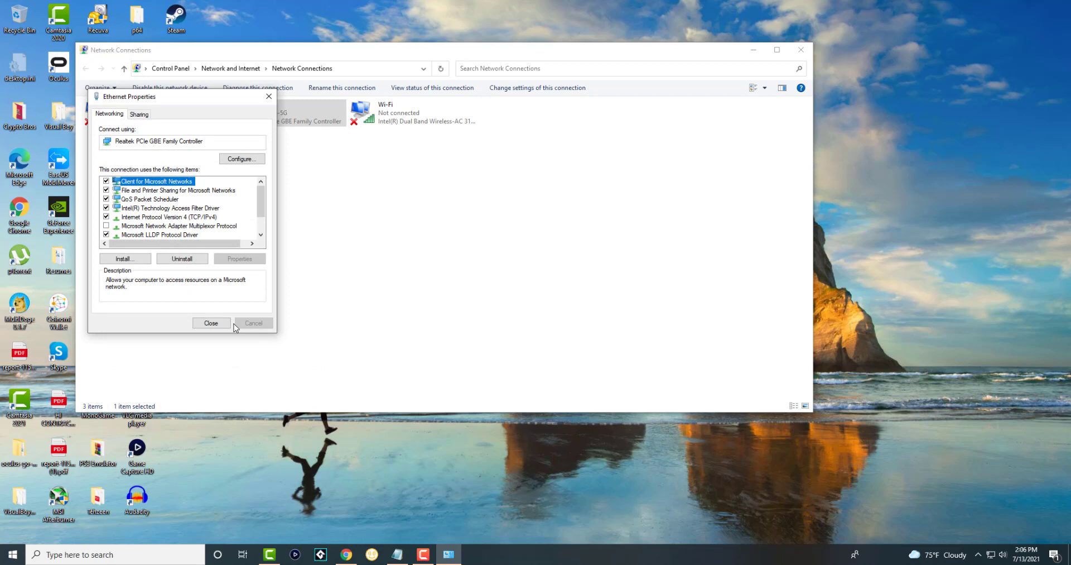